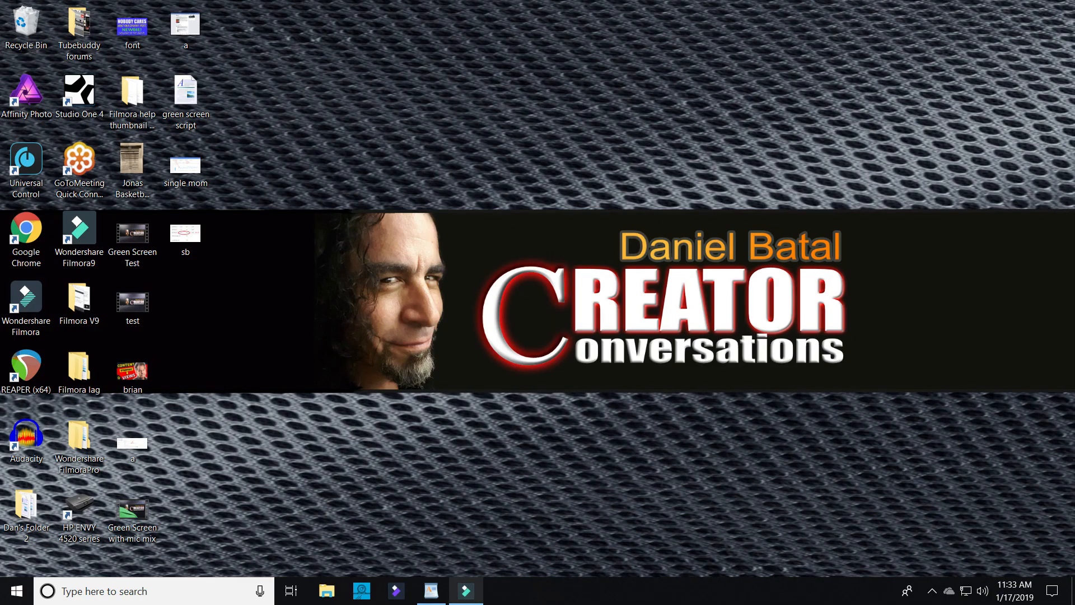
Step: Launch Wondershare Filmora9 from its desktop shortcut into a new empty project
{"action": "double_click", "coordinate": [78, 227]}
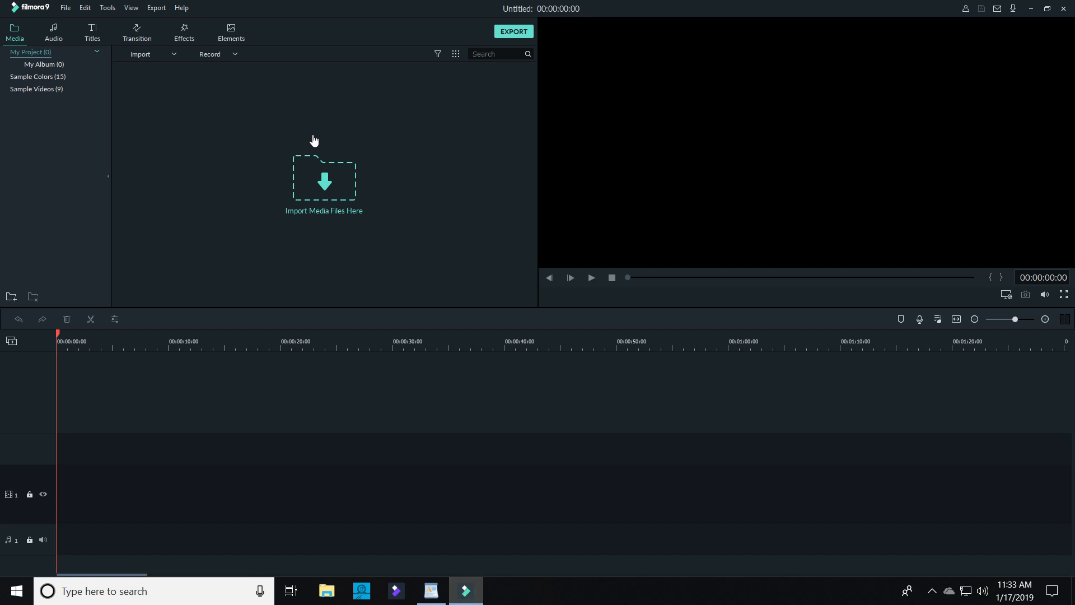
Step: Import the clips MVI_0014 and MVI_0015 together into the media library
{"action": "left_click", "coordinate": [324, 179]}
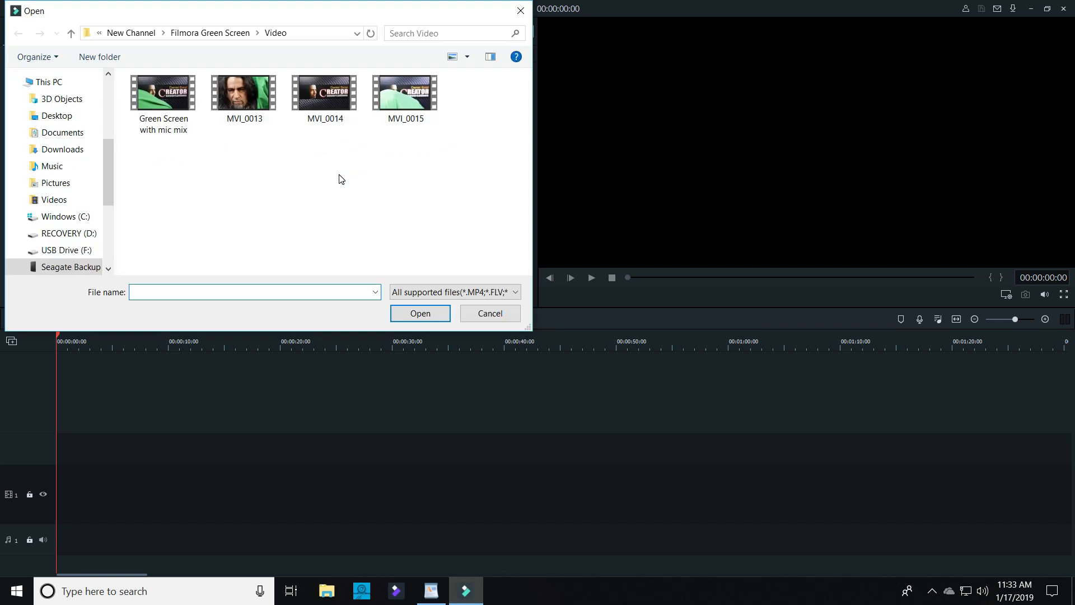
{"action": "left_click", "coordinate": [325, 93]}
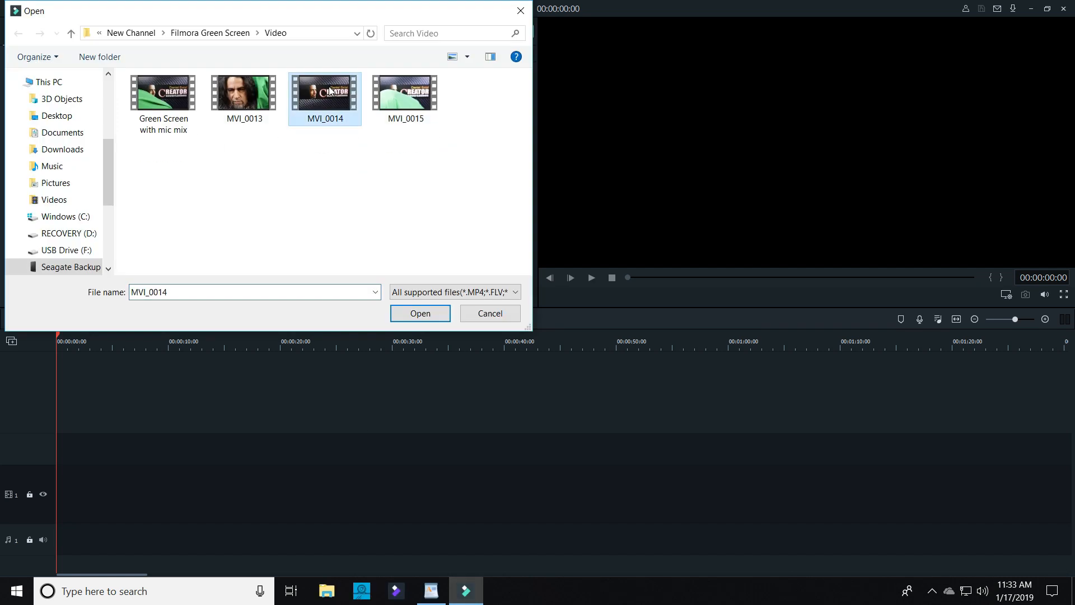
{"action": "left_click", "coordinate": [406, 92]}
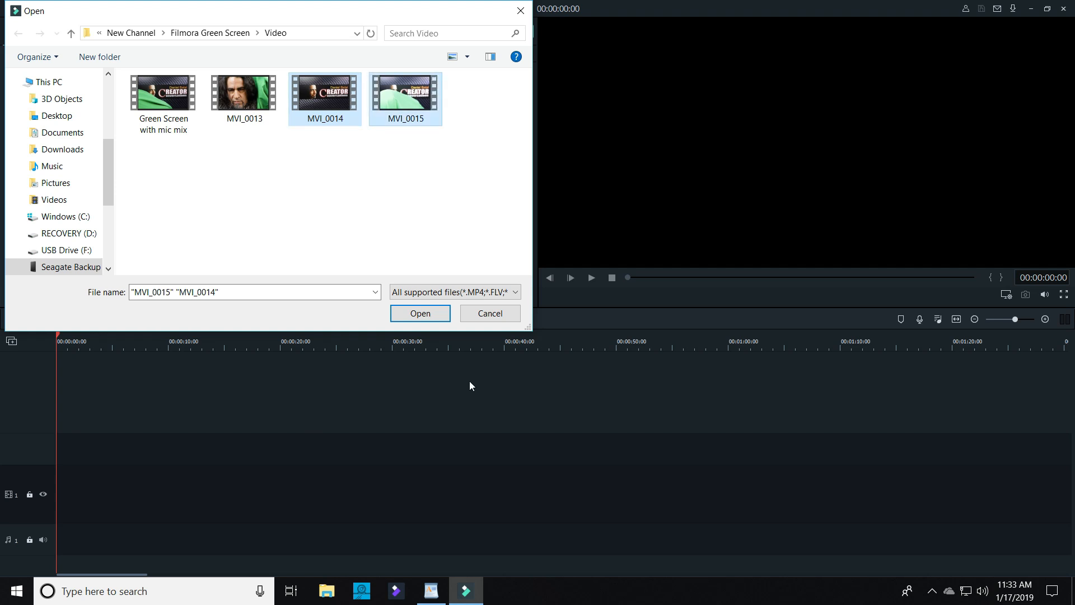
{"action": "left_click", "coordinate": [420, 314]}
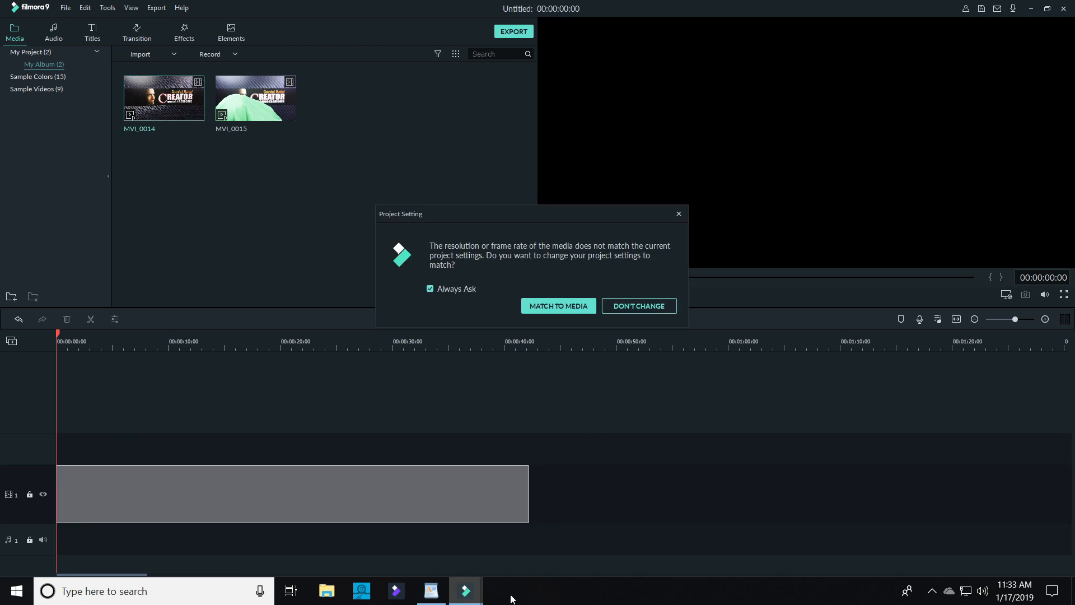
Step: Answer the project-settings mismatch prompt so the clips land on the timeline
{"action": "left_click", "coordinate": [638, 304]}
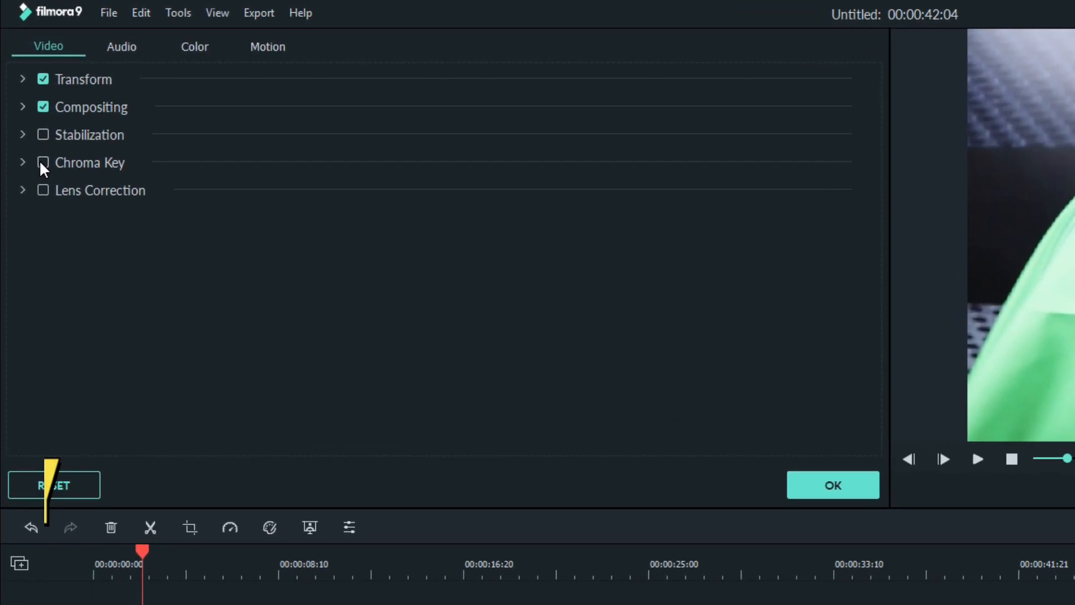
Step: Enable Chroma Key on the green-screen clip and pick the cloth's green as the keyed colour
{"action": "left_click", "coordinate": [41, 162]}
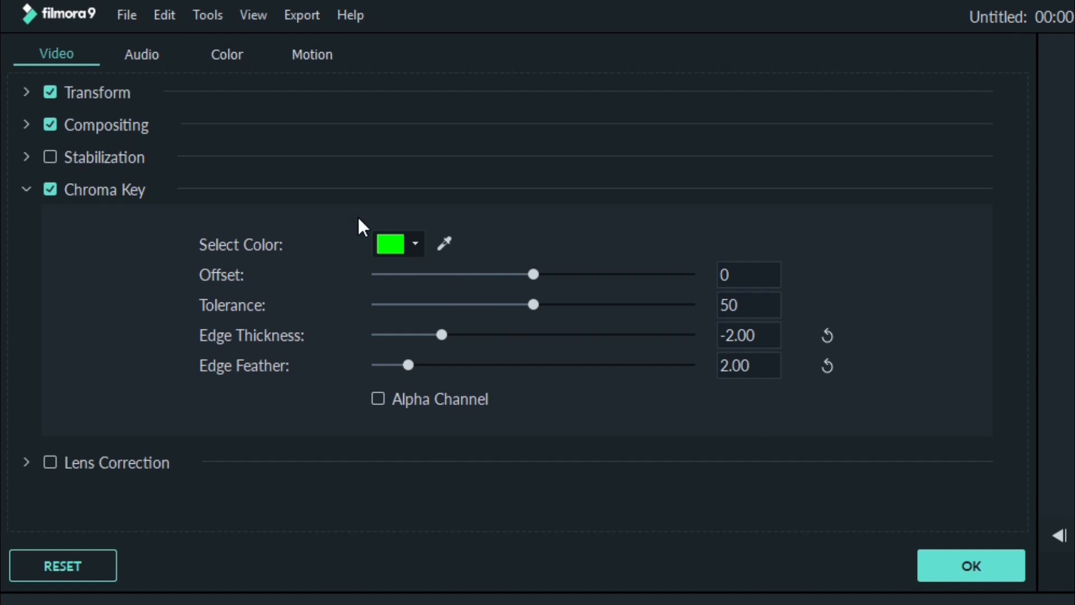
{"action": "mouse_move", "coordinate": [415, 247]}
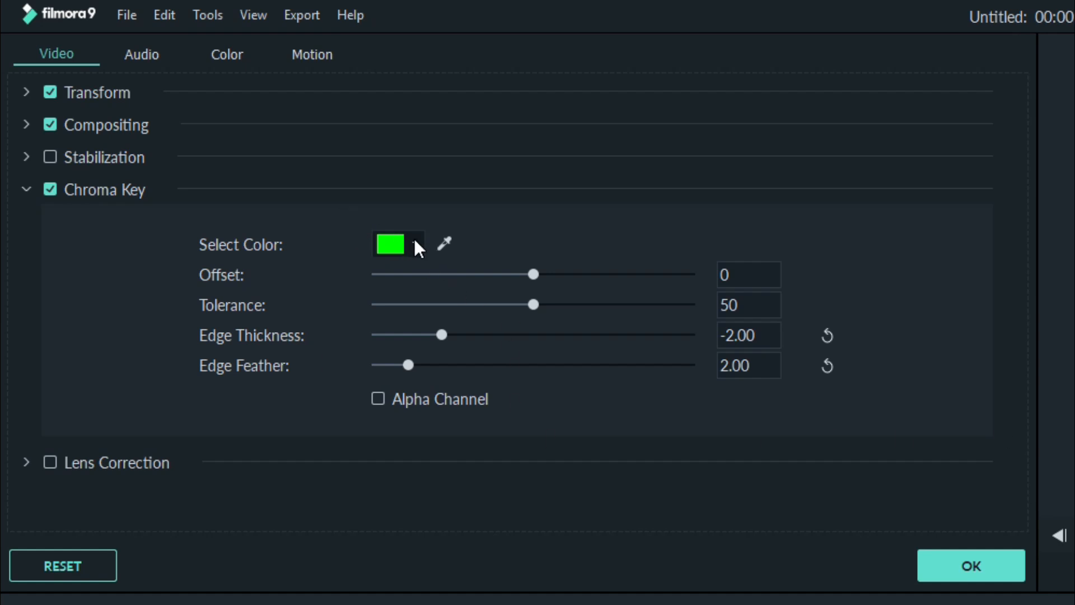
{"action": "left_click", "coordinate": [414, 244]}
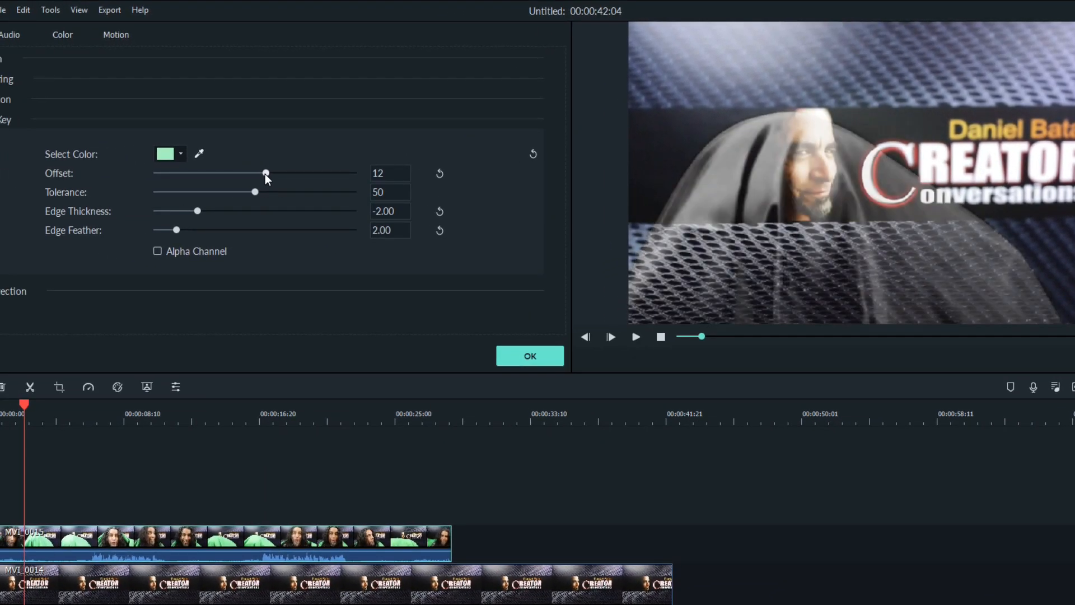
Step: Raise the Chroma Key offset to about 64 and adjust edge thickness to remove the green fully
{"action": "left_click_drag", "start_coordinate": [266, 172], "coordinate": [317, 173]}
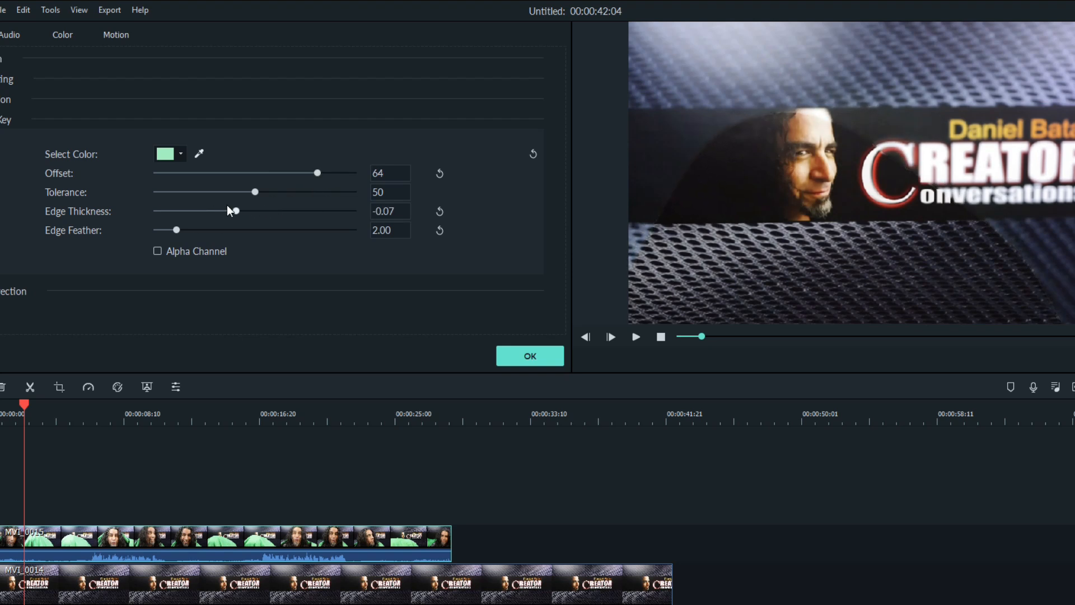
{"action": "left_click_drag", "start_coordinate": [234, 211], "coordinate": [161, 211]}
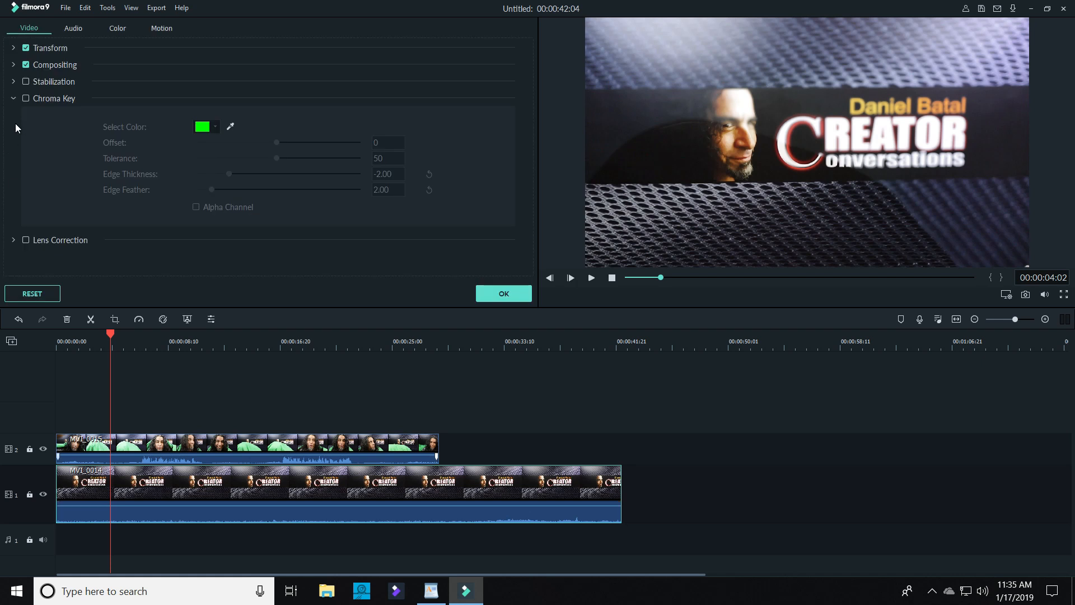
Step: Review the clip's Color adjustments, then confirm with OK to return to the media library
{"action": "left_click", "coordinate": [118, 28]}
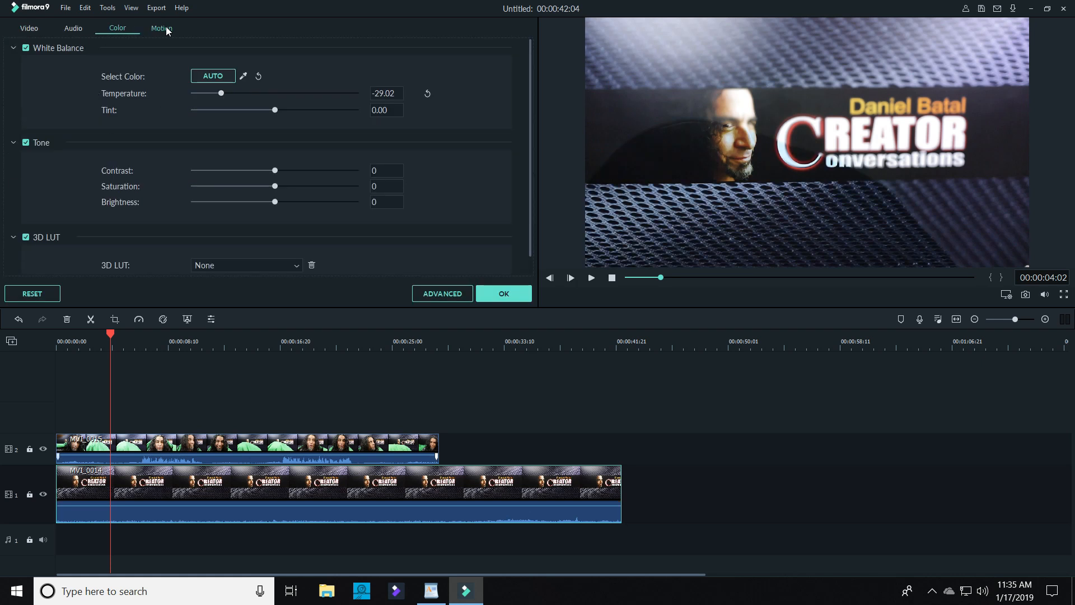
{"action": "left_click", "coordinate": [504, 294]}
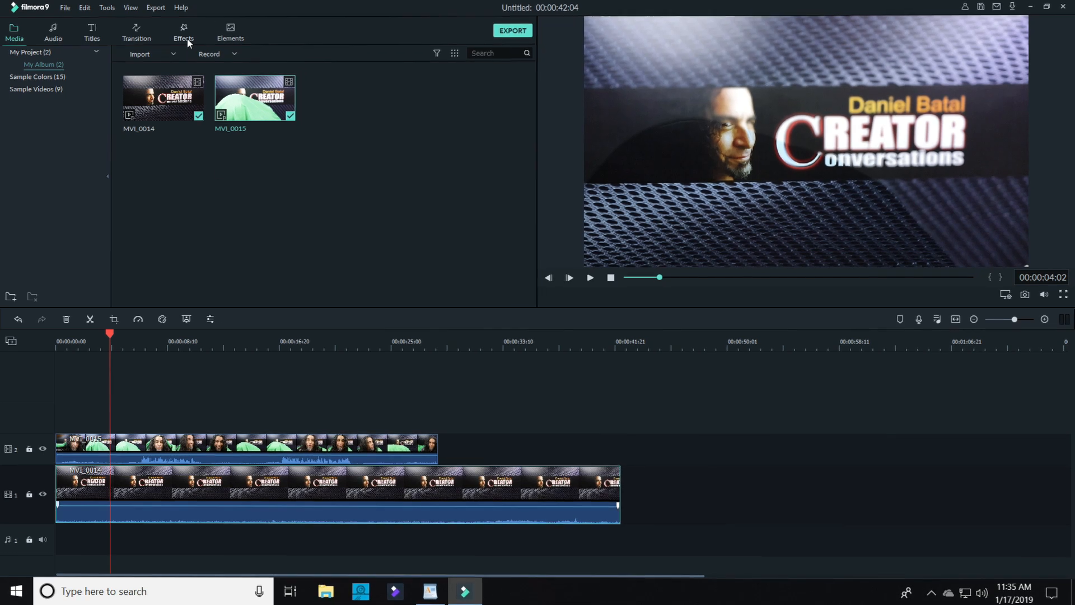
Step: Switch to the Effects library showing filter and overlay categories
{"action": "left_click", "coordinate": [184, 30]}
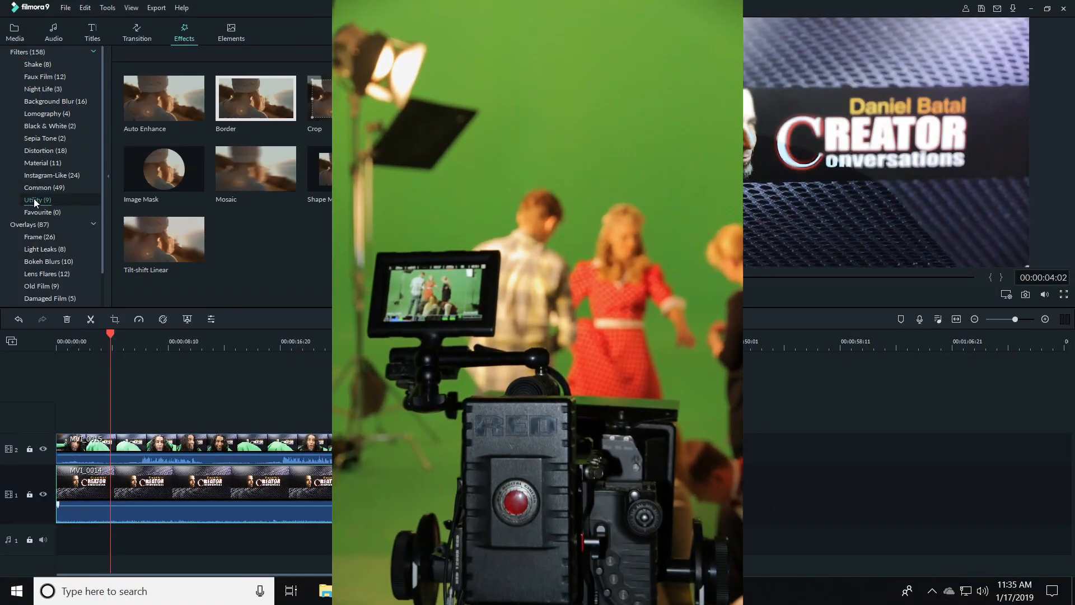
{"action": "mouse_move", "coordinate": [243, 178]}
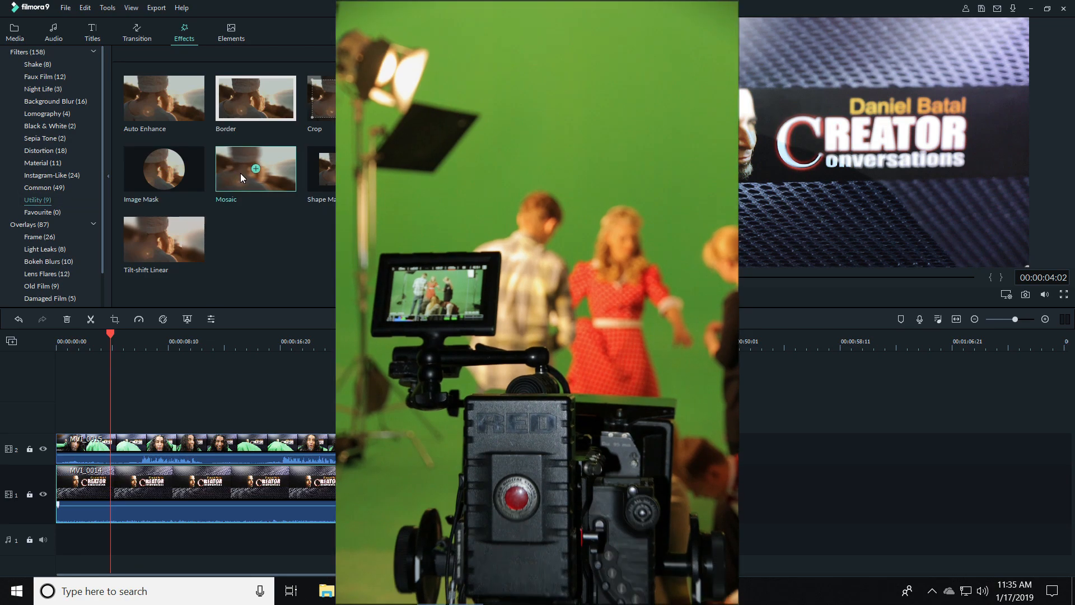